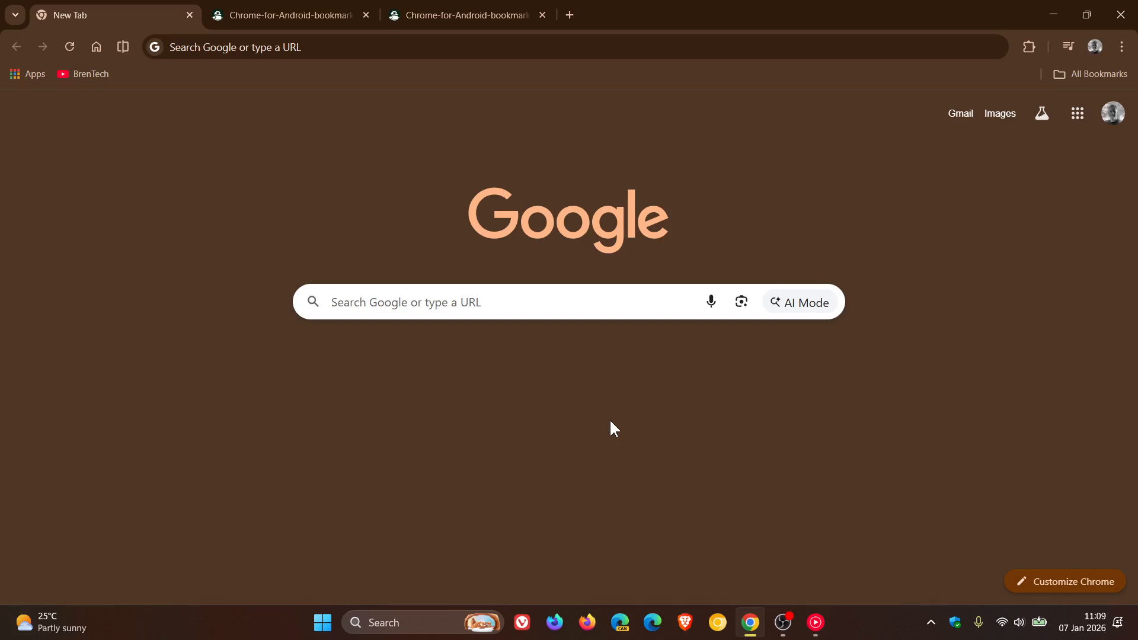
mouse_move(630, 412)
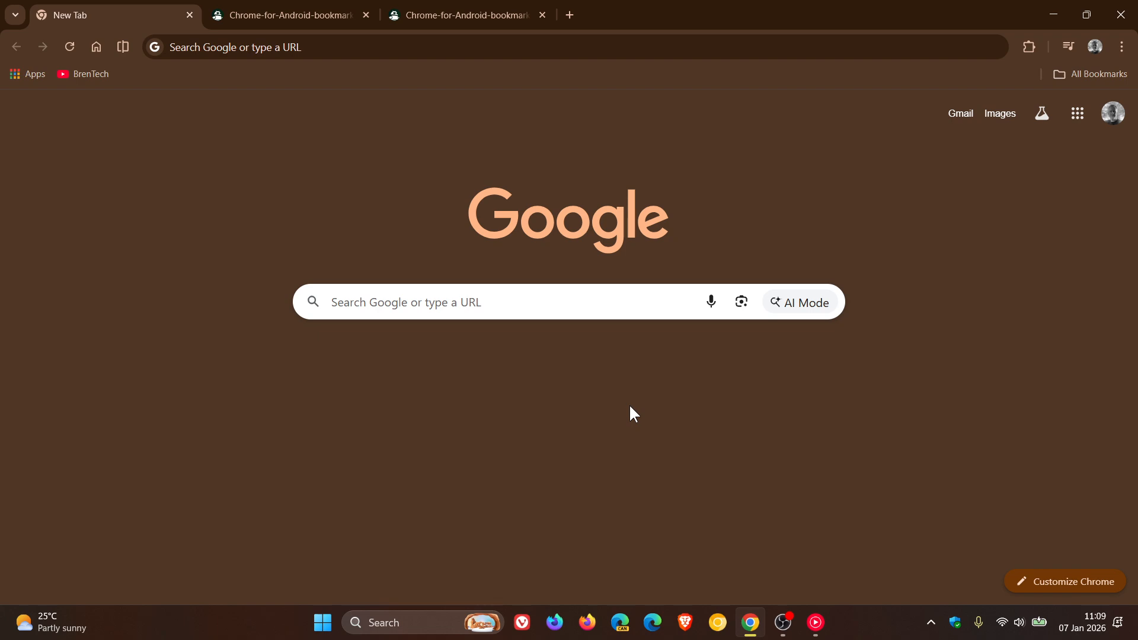
mouse_move(527, 78)
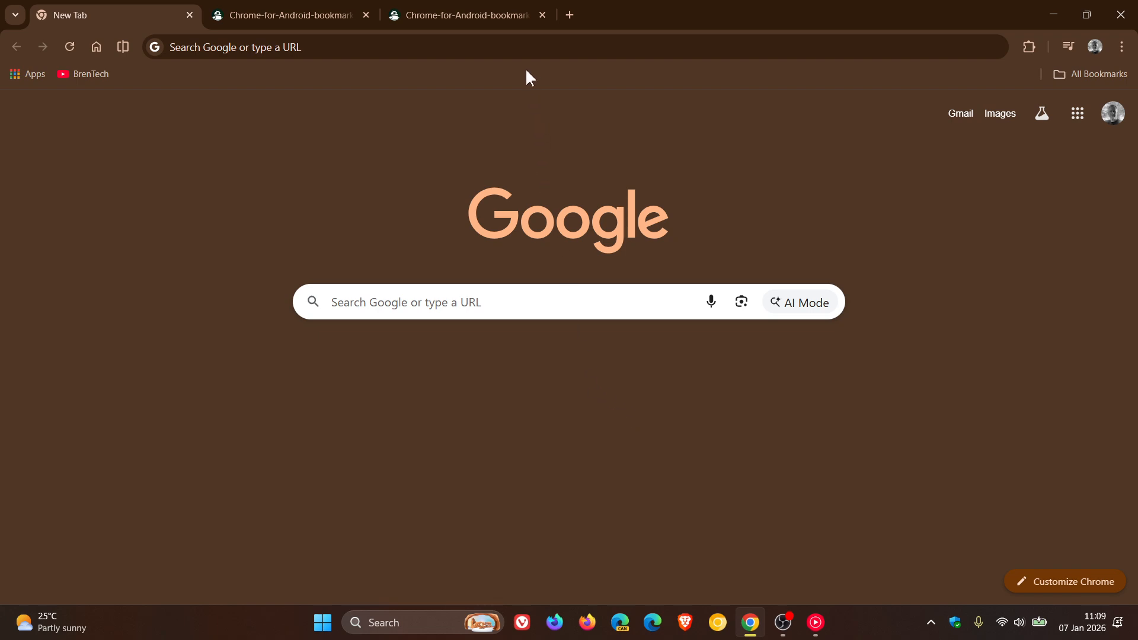
Peek at the desktop bookmarks bar options, then switch to the Android tablet 'Show bookmarks bar' toggle screenshot
right_click(89, 73)
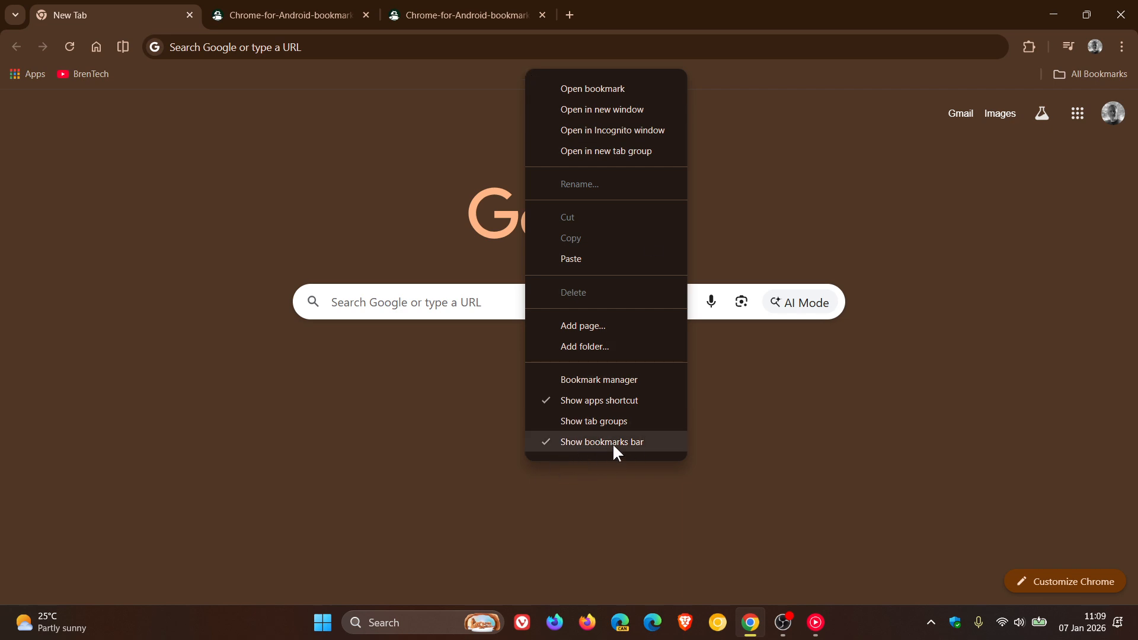
left_click(601, 441)
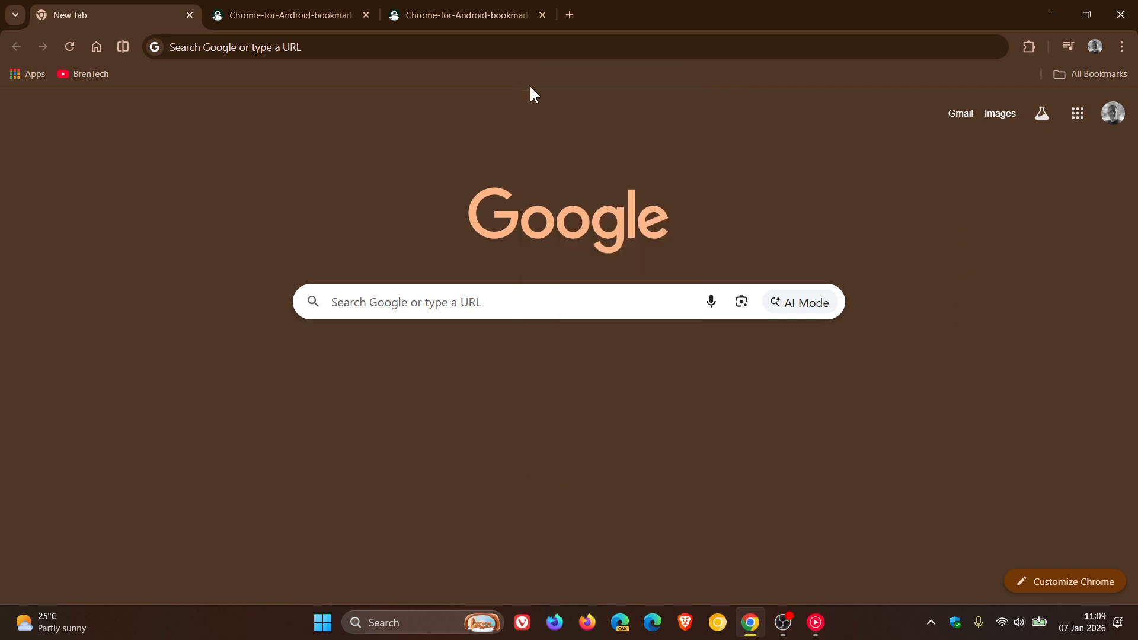
mouse_move(183, 83)
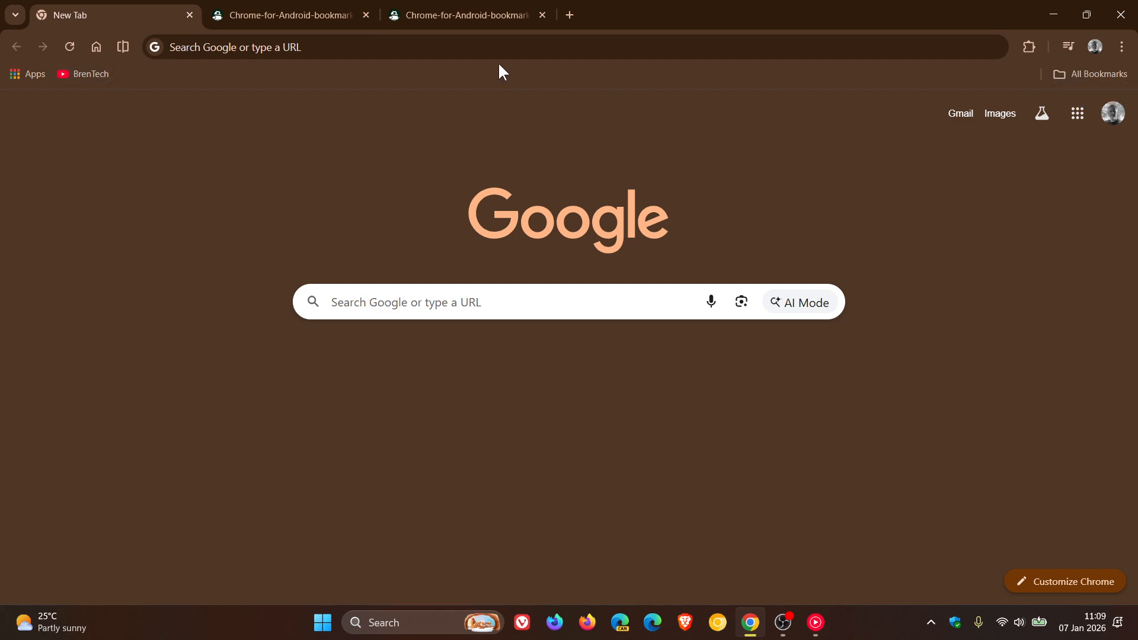
mouse_move(478, 92)
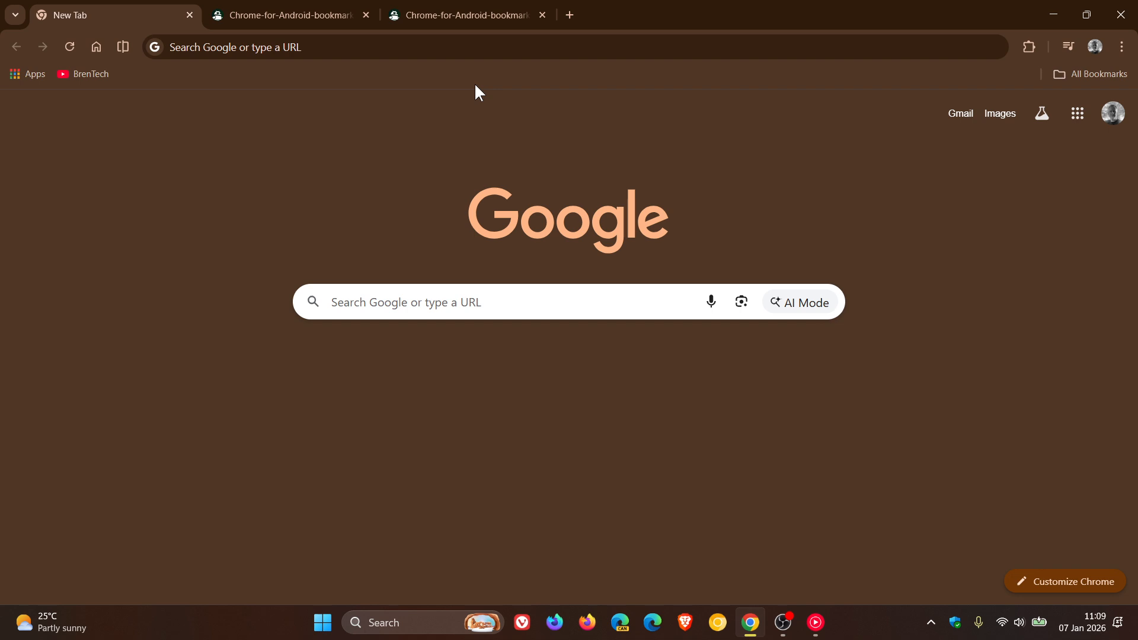
left_click(287, 14)
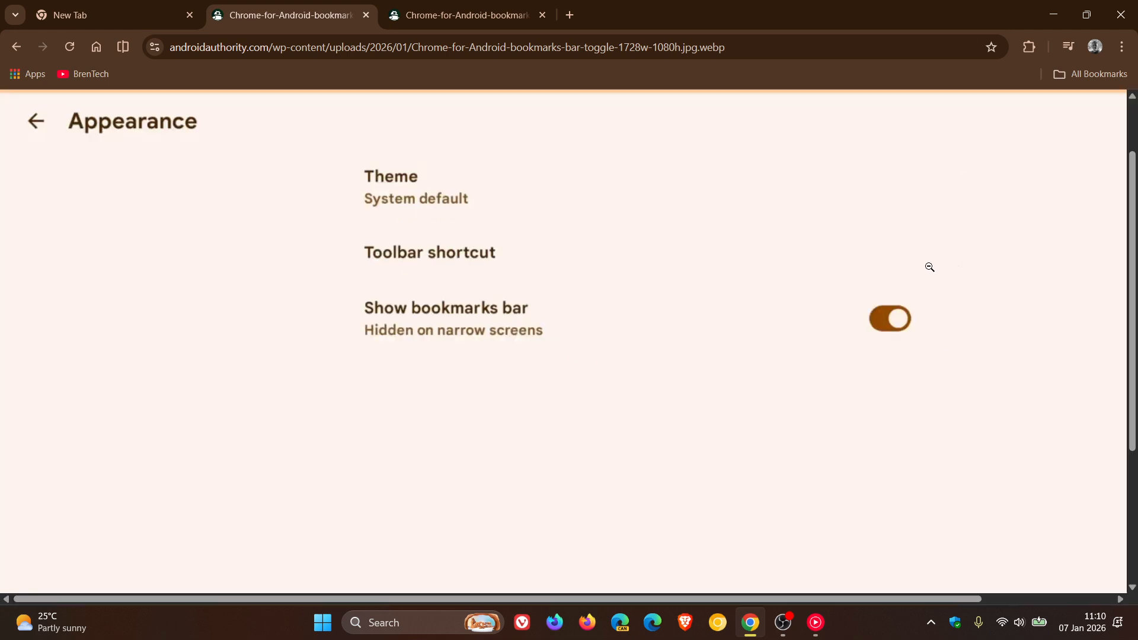
mouse_move(832, 388)
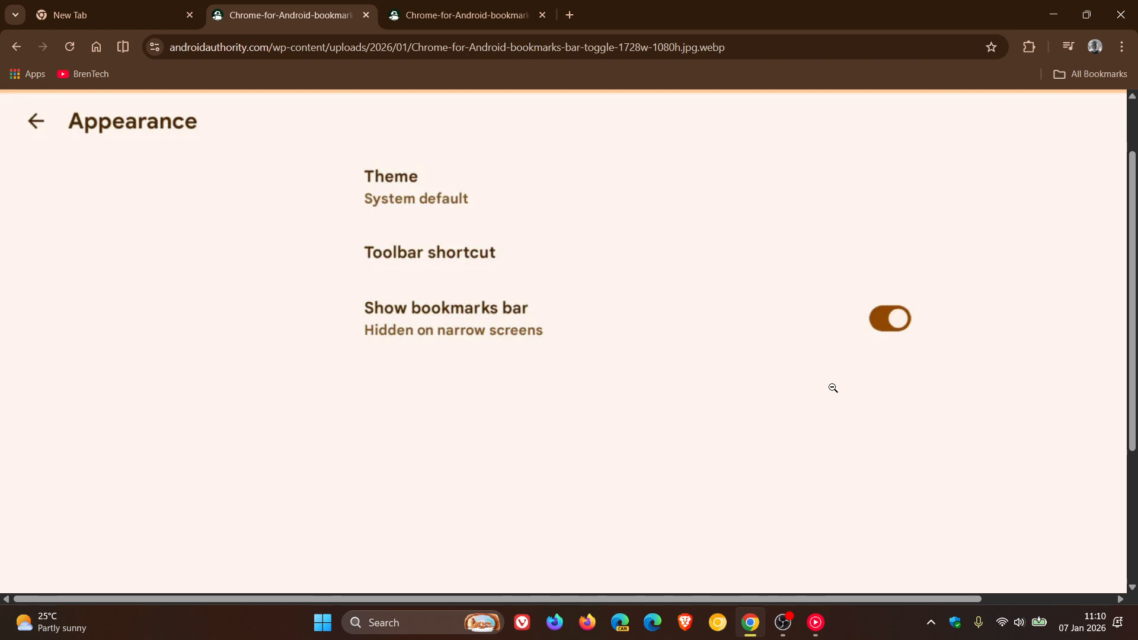
mouse_move(615, 350)
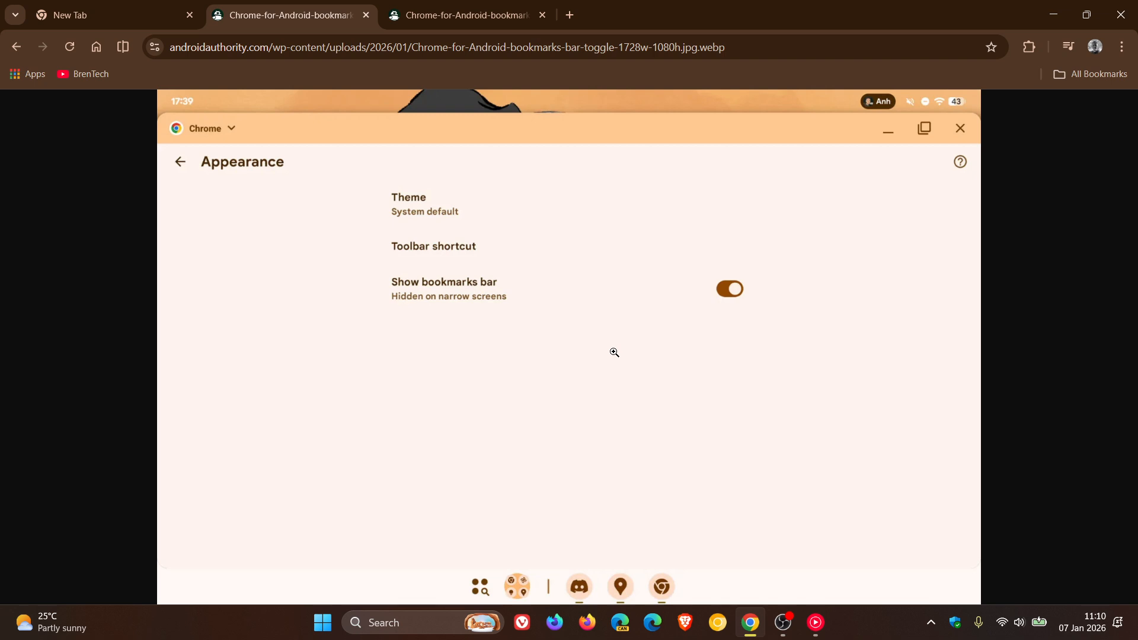
mouse_move(591, 363)
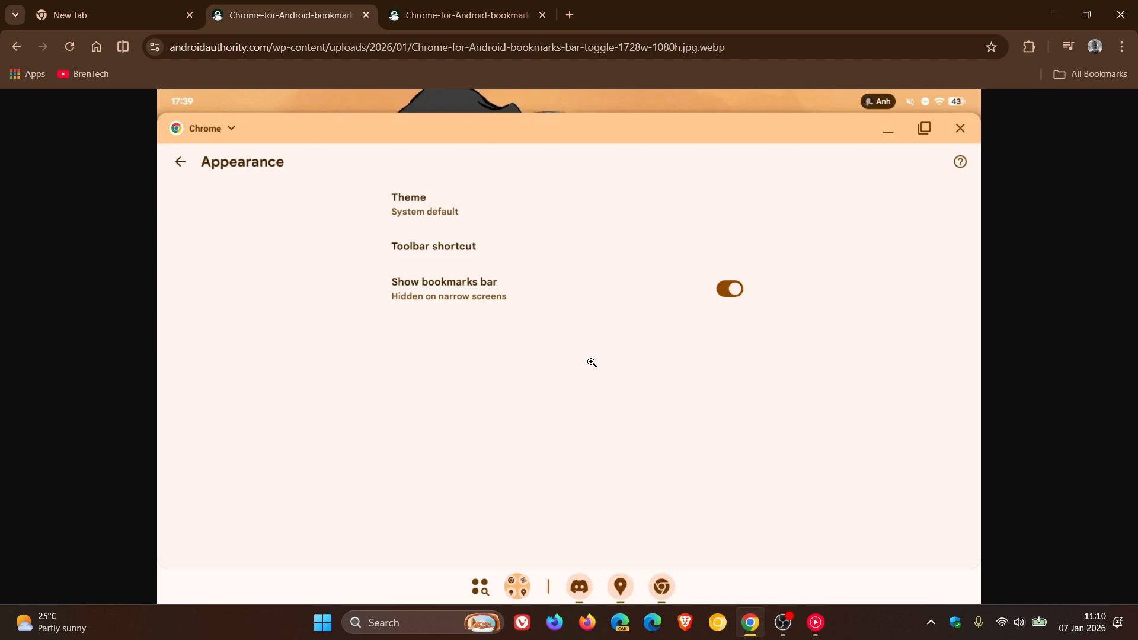
mouse_move(569, 365)
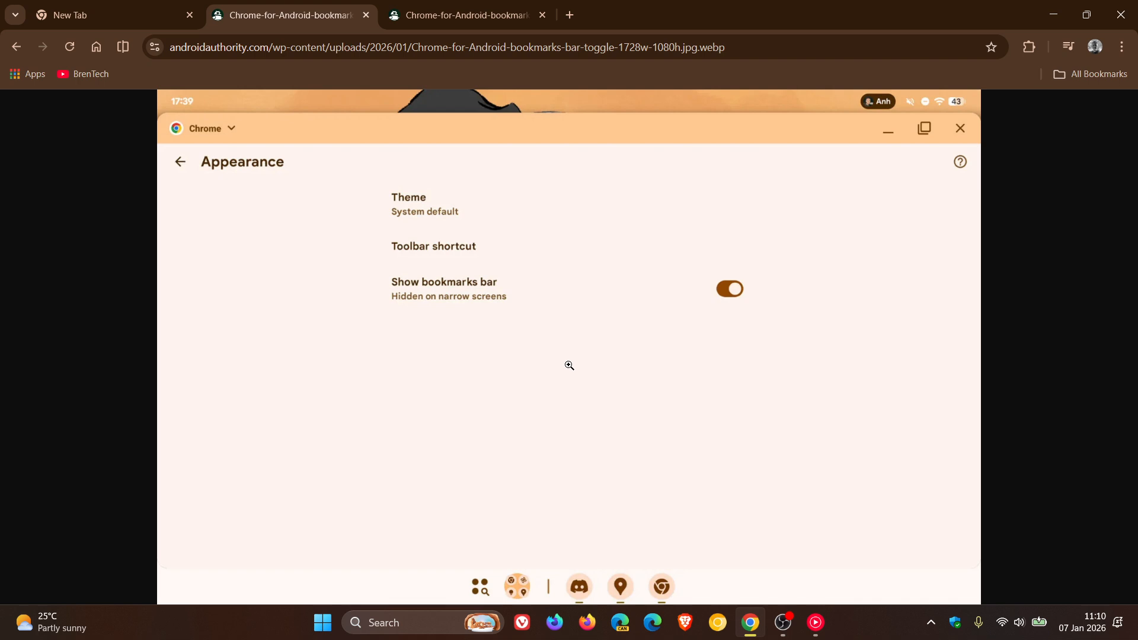
mouse_move(620, 322)
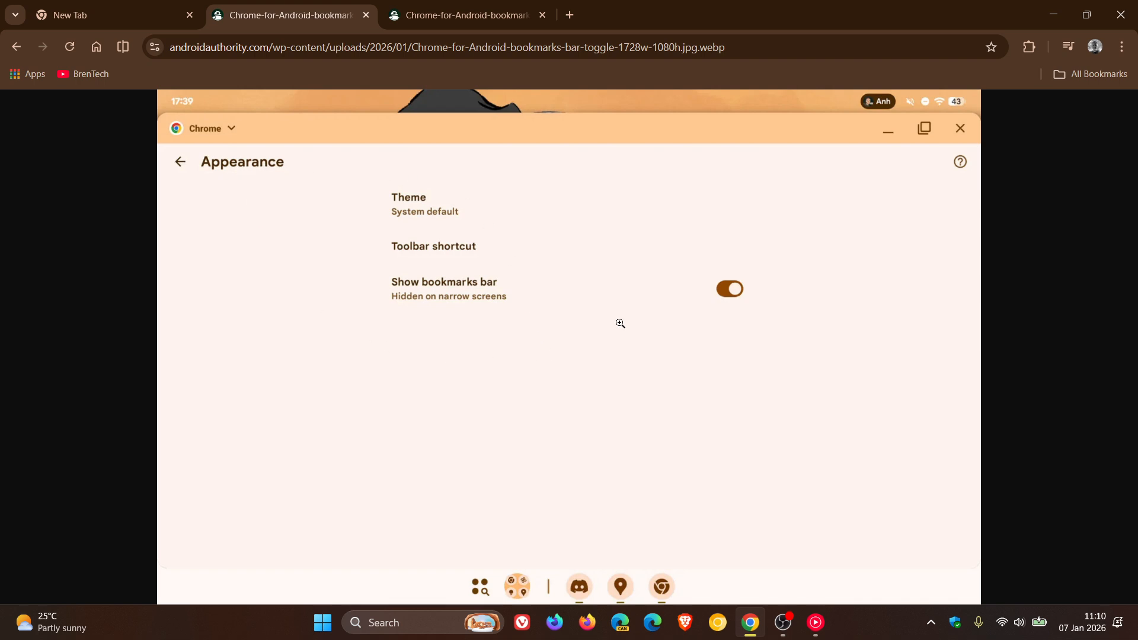
mouse_move(671, 308)
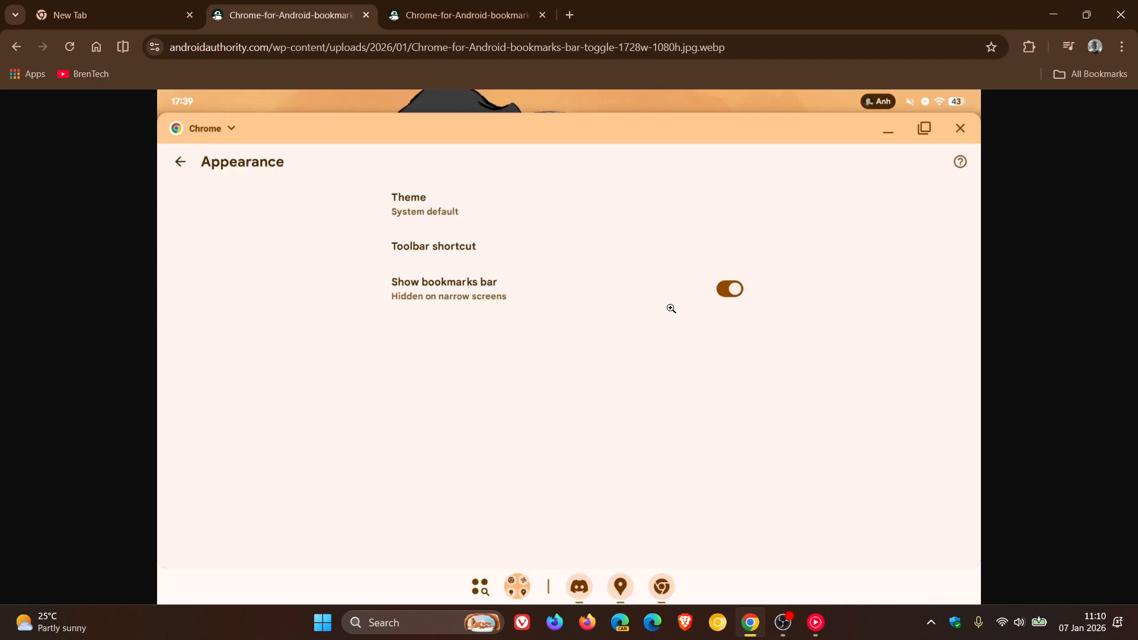
left_click(465, 14)
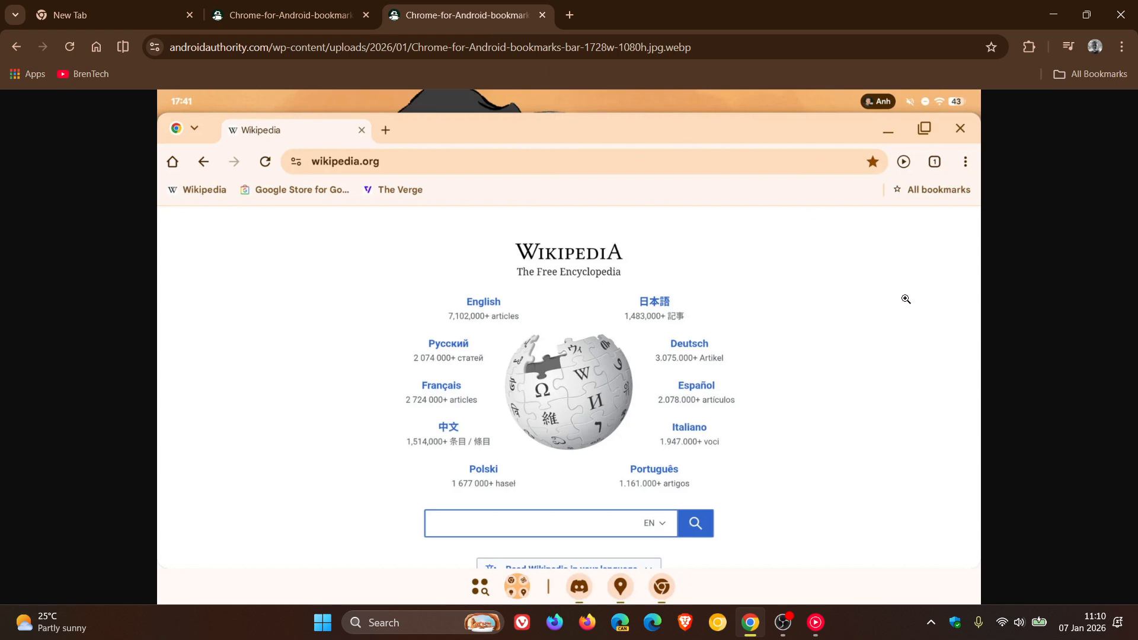
mouse_move(895, 211)
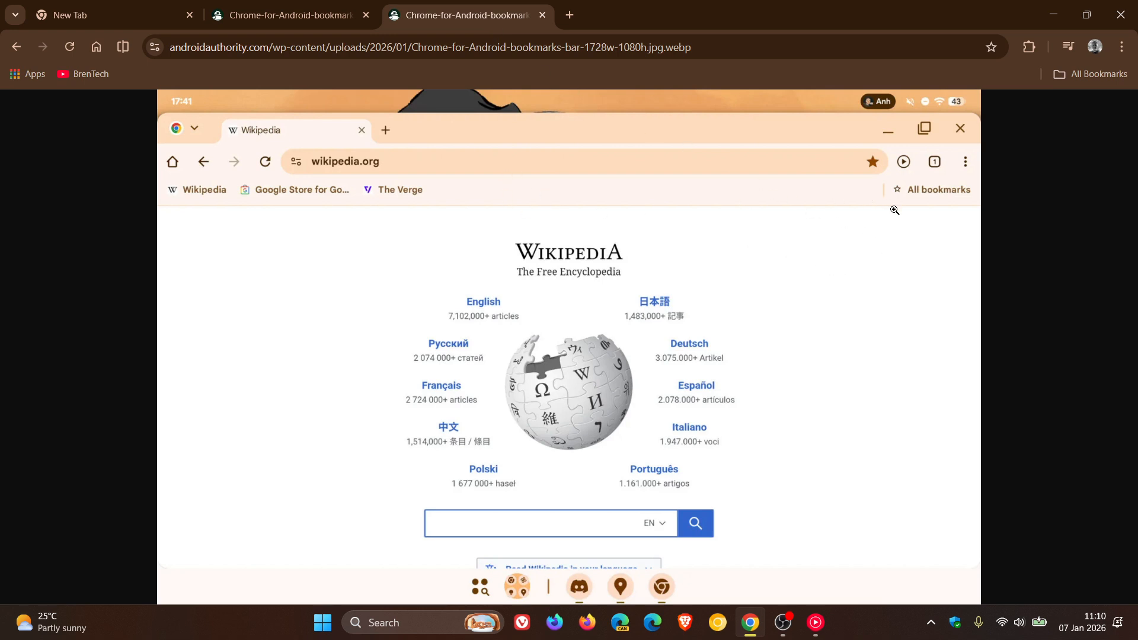
mouse_move(476, 199)
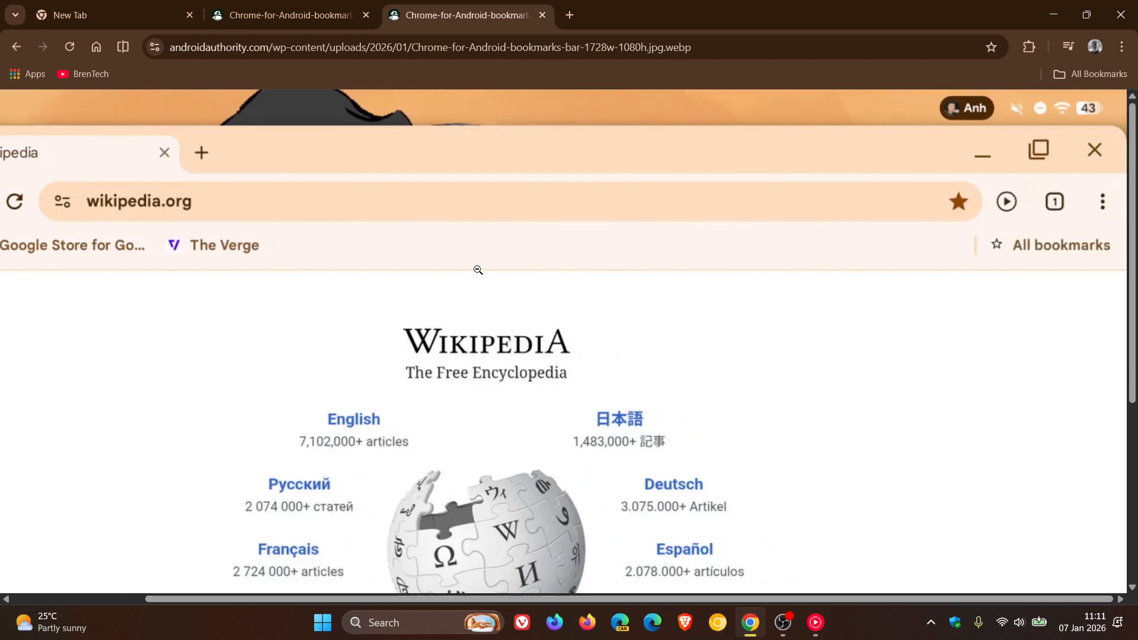
mouse_move(684, 622)
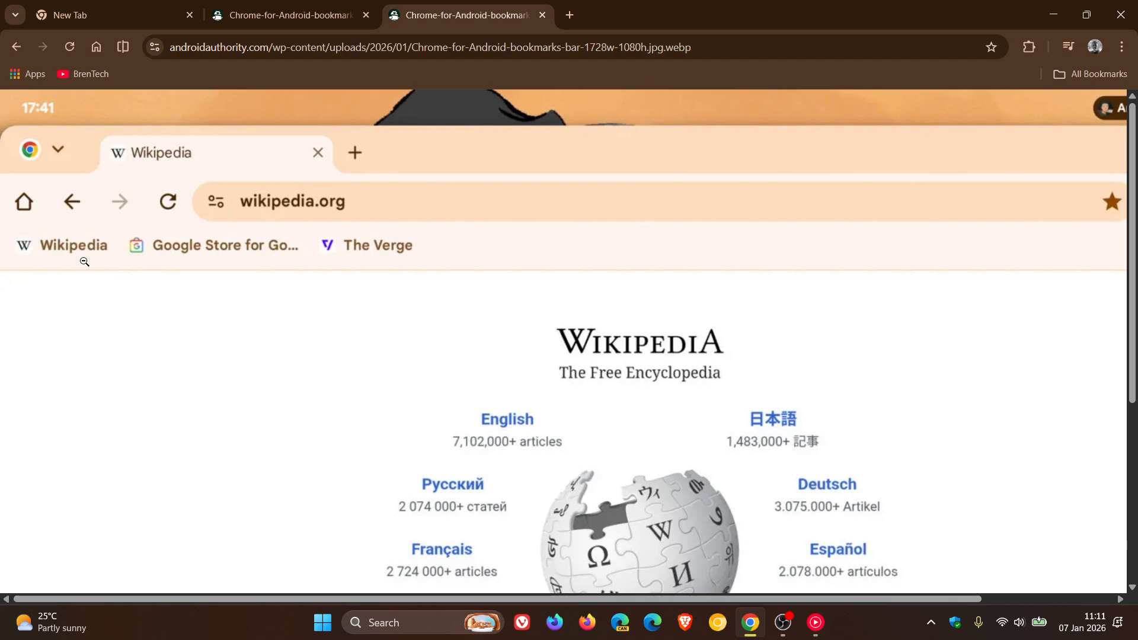
mouse_move(804, 335)
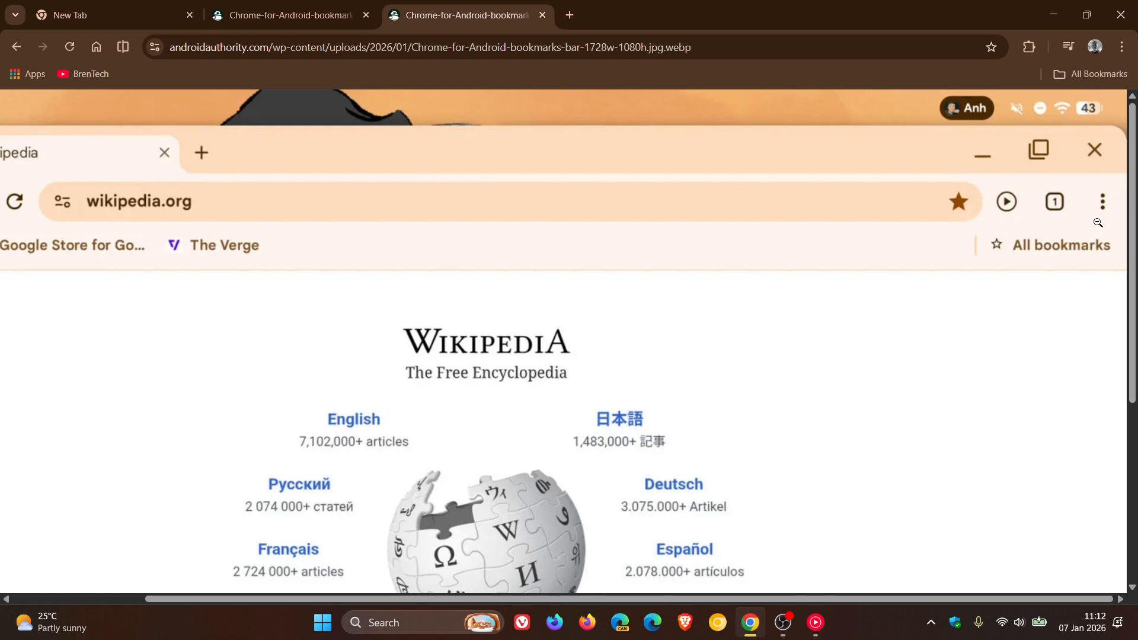
mouse_move(1100, 211)
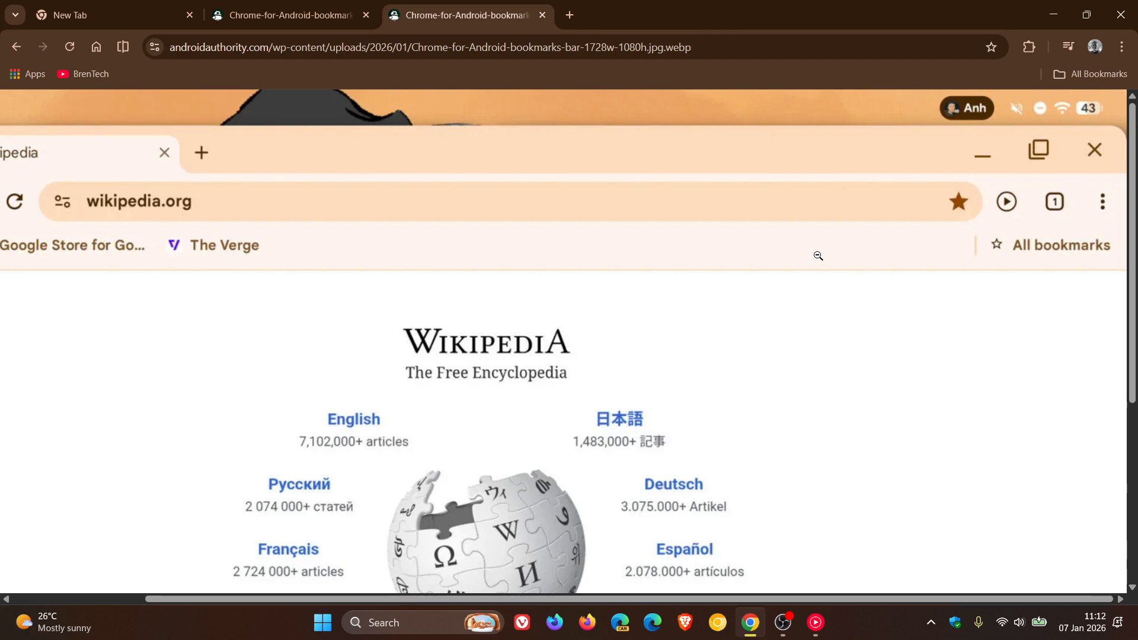
mouse_move(732, 285)
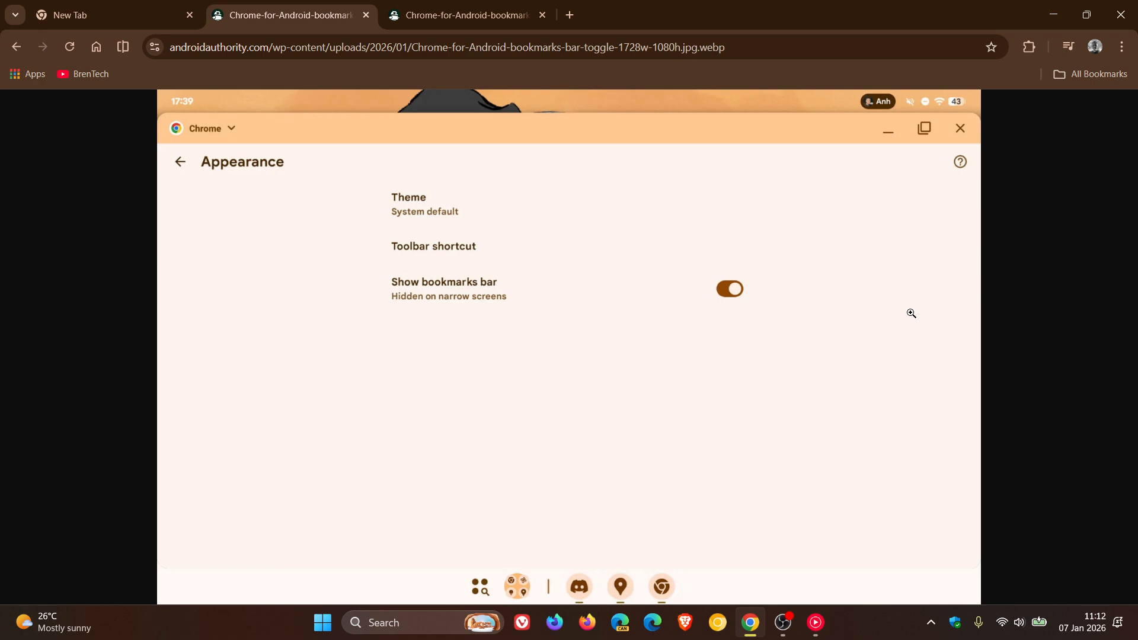
mouse_move(561, 422)
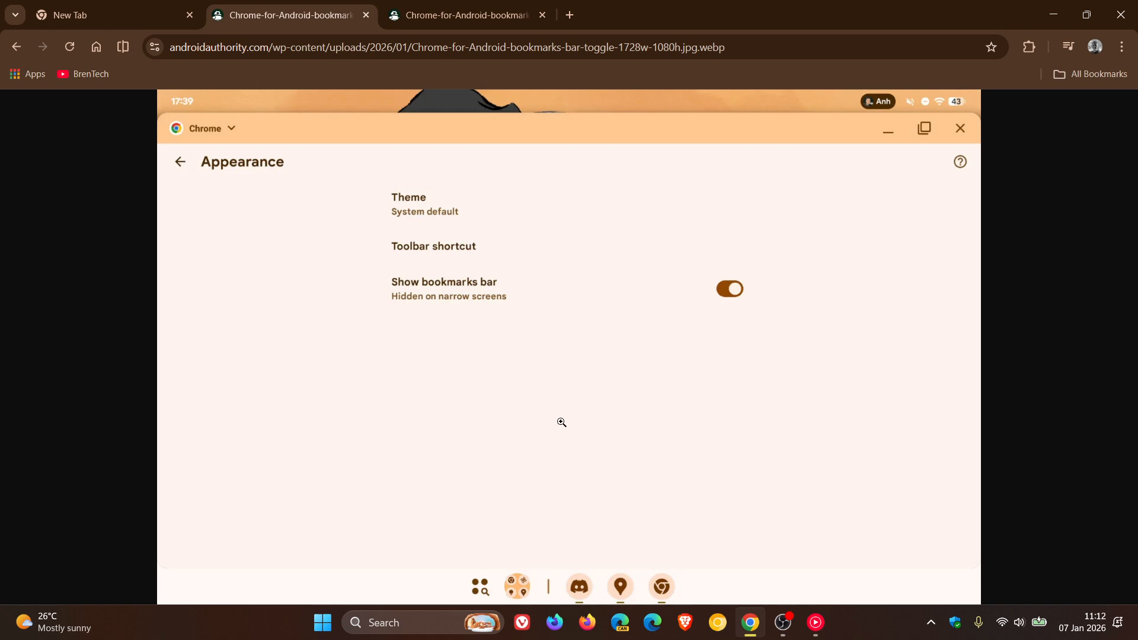
Enlarge the Appearance settings screenshot to its full size
left_click(560, 422)
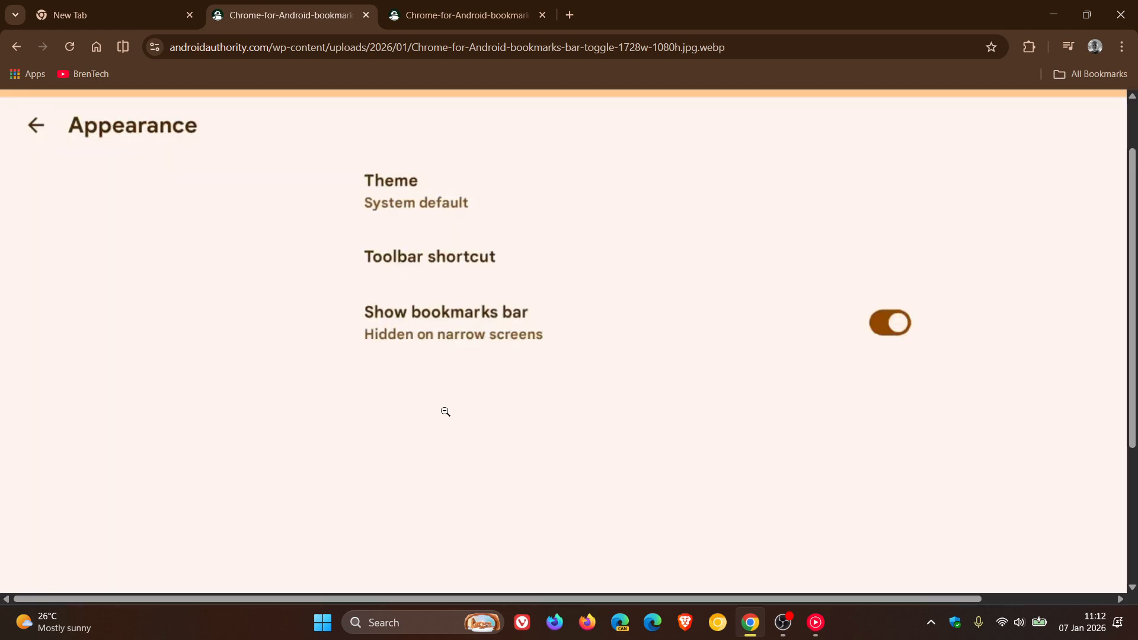
mouse_move(384, 354)
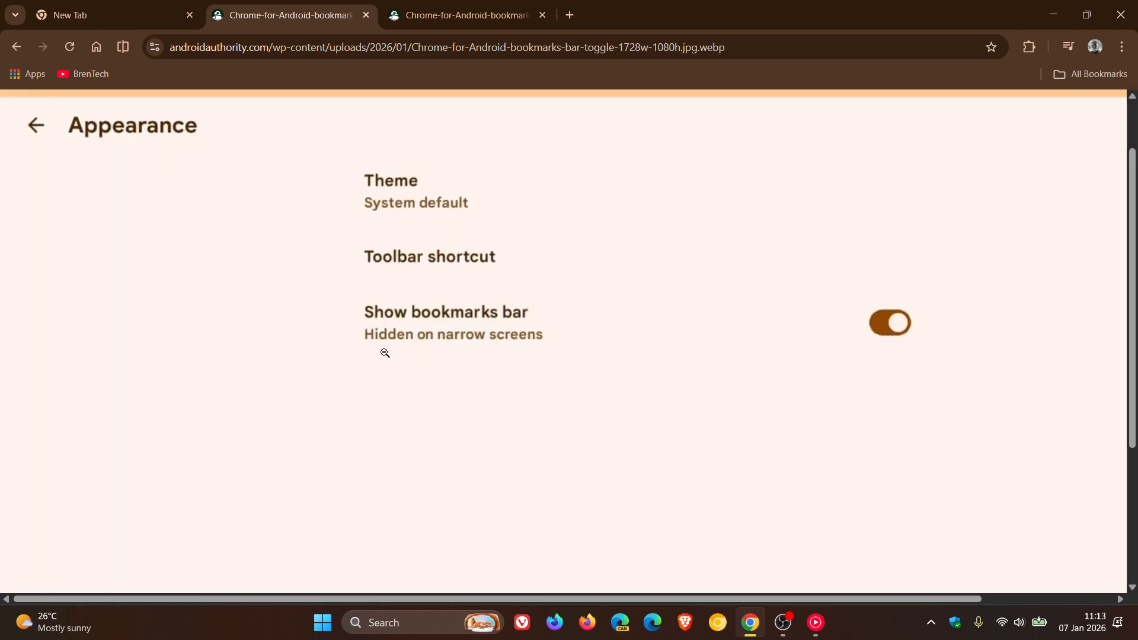
mouse_move(520, 362)
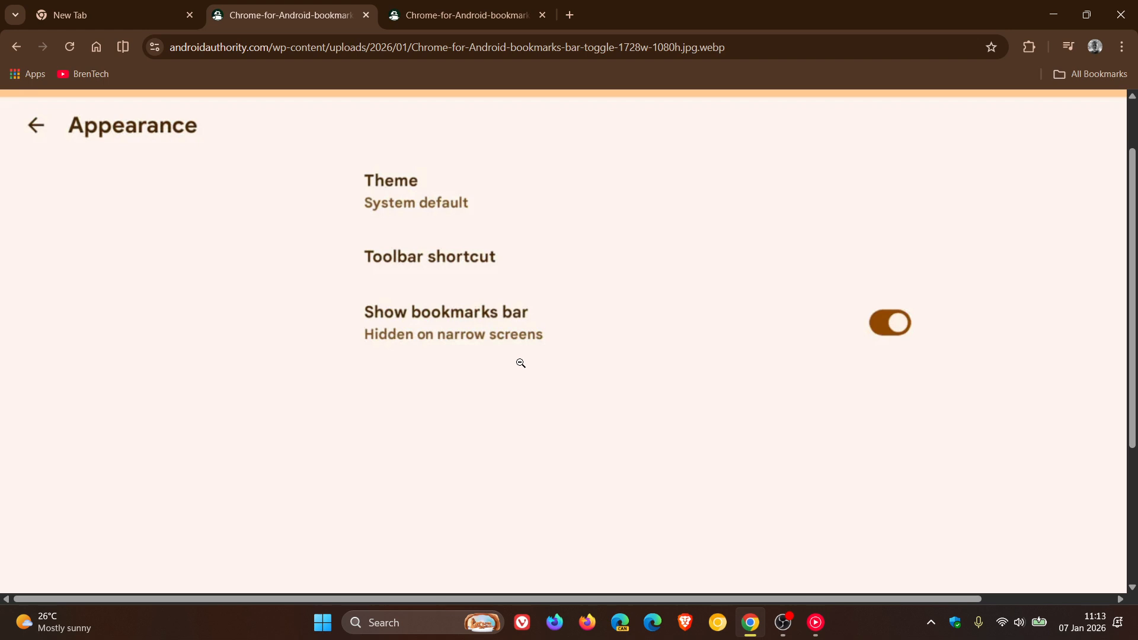
mouse_move(441, 370)
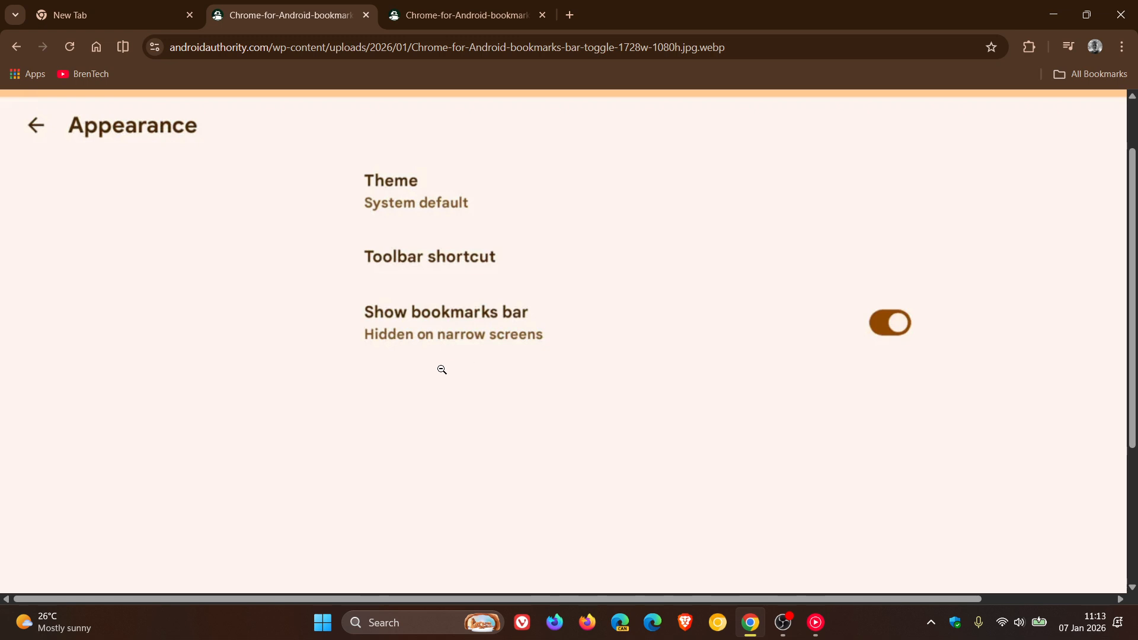
Return to the New Tab page at the far left of the tab strip
left_click(109, 15)
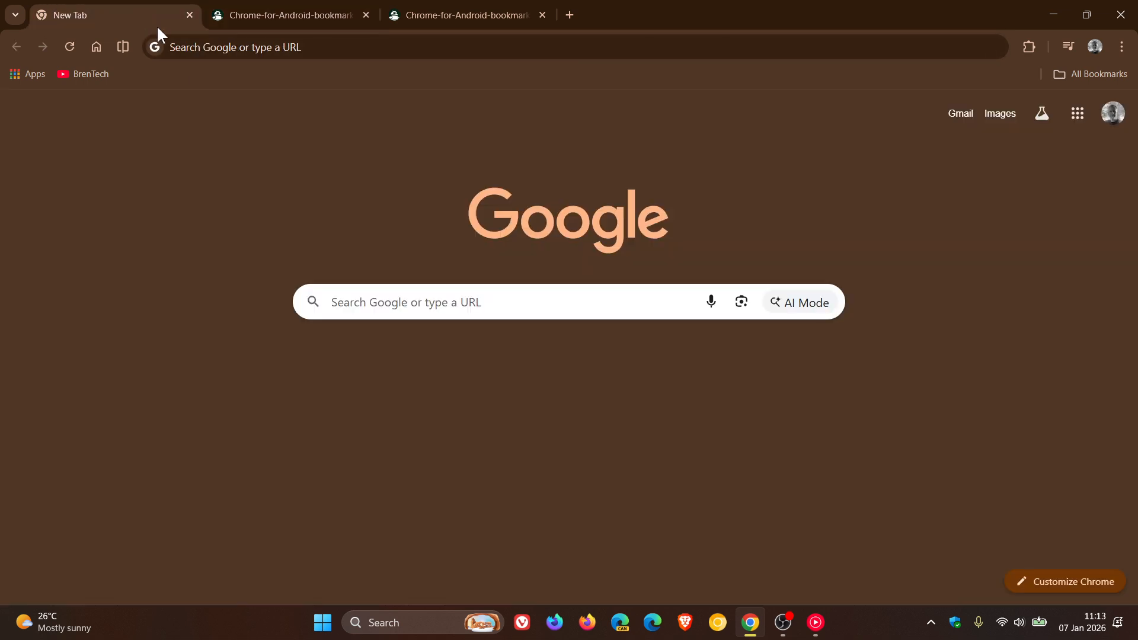
mouse_move(879, 201)
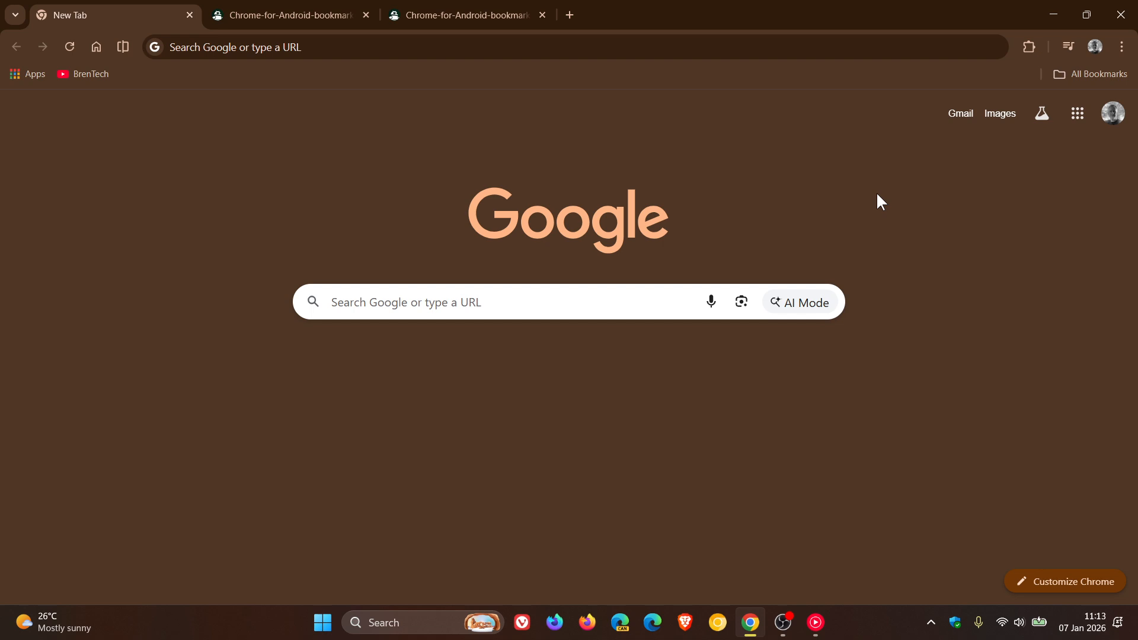
mouse_move(300, 394)
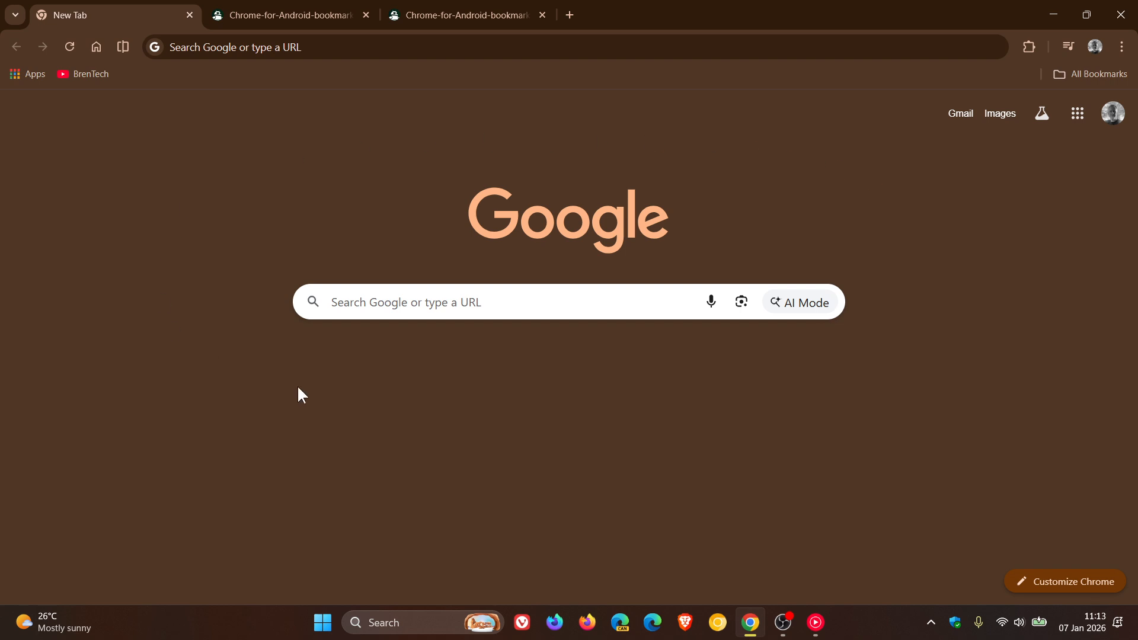
mouse_move(932, 291)
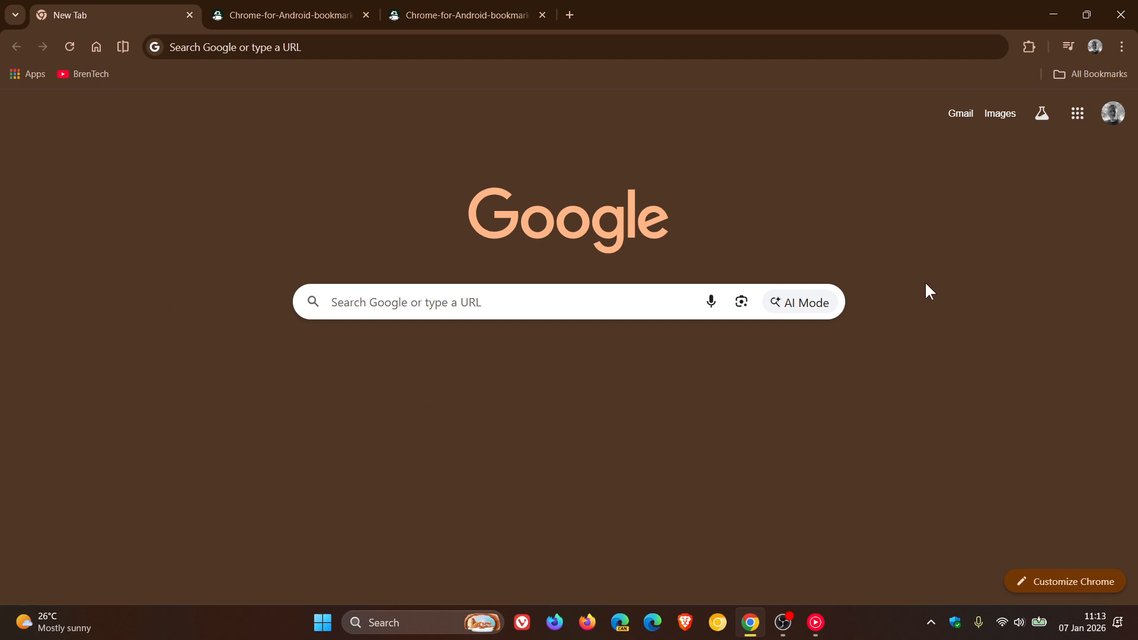